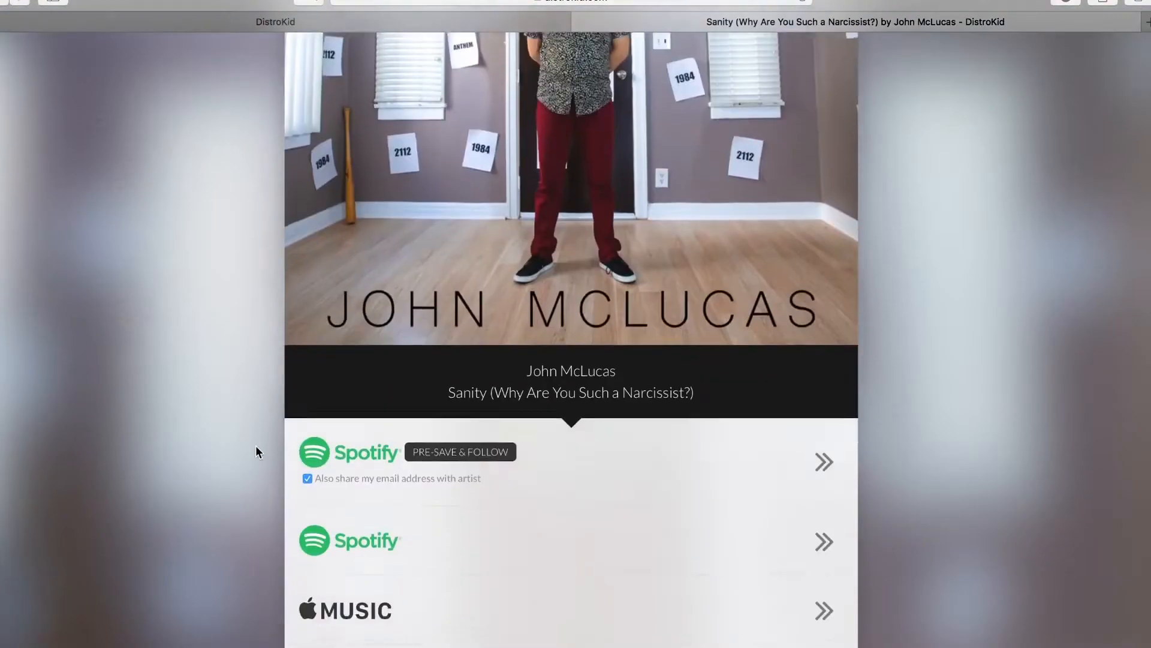
pyautogui.scroll(-3)
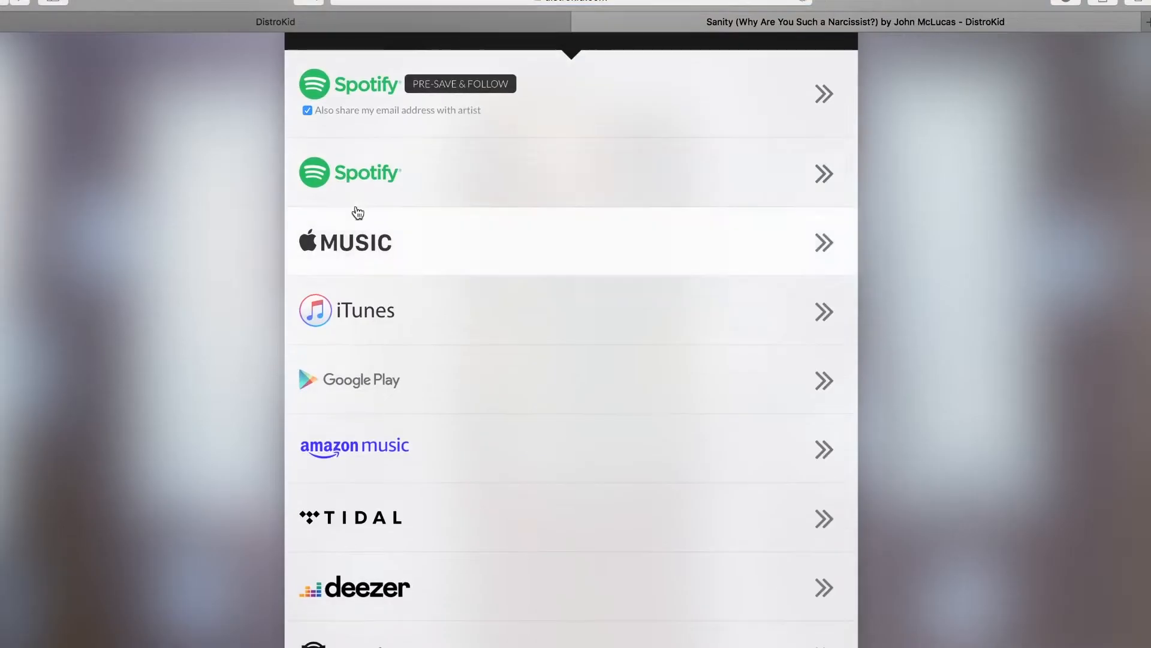